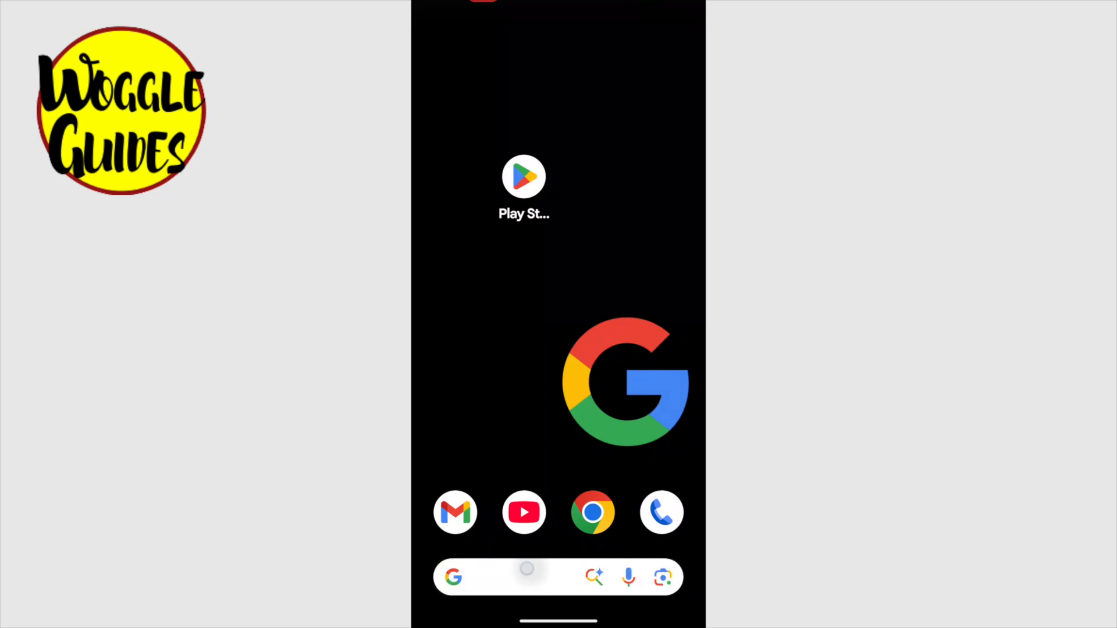
Launch the Google Play Store from the phone's app search using the query 'Play'.
click(506, 577)
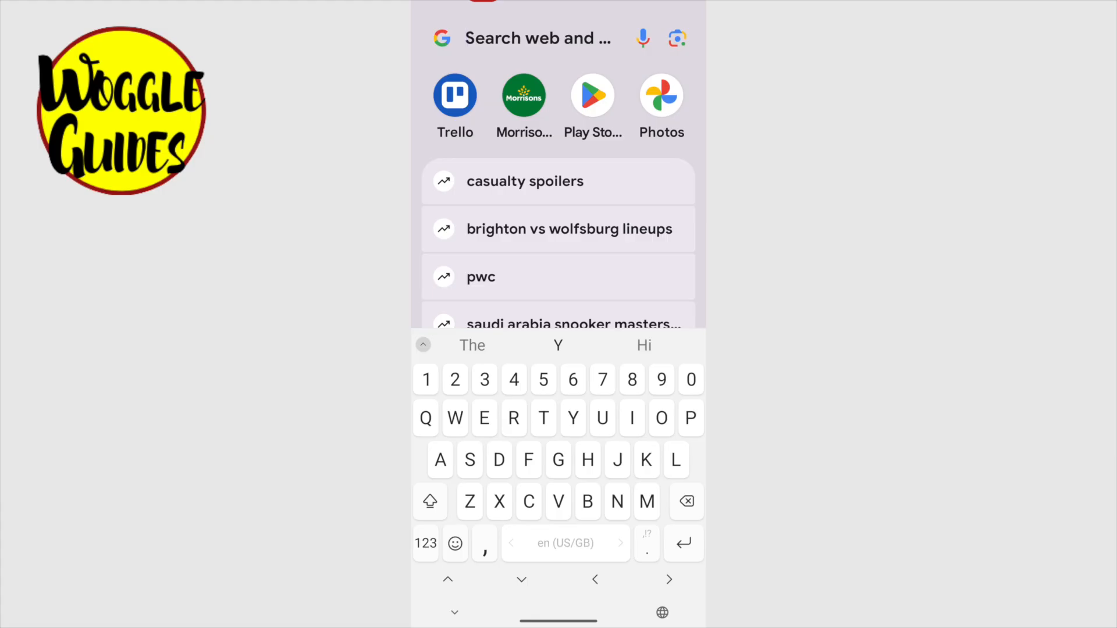
text(Play)
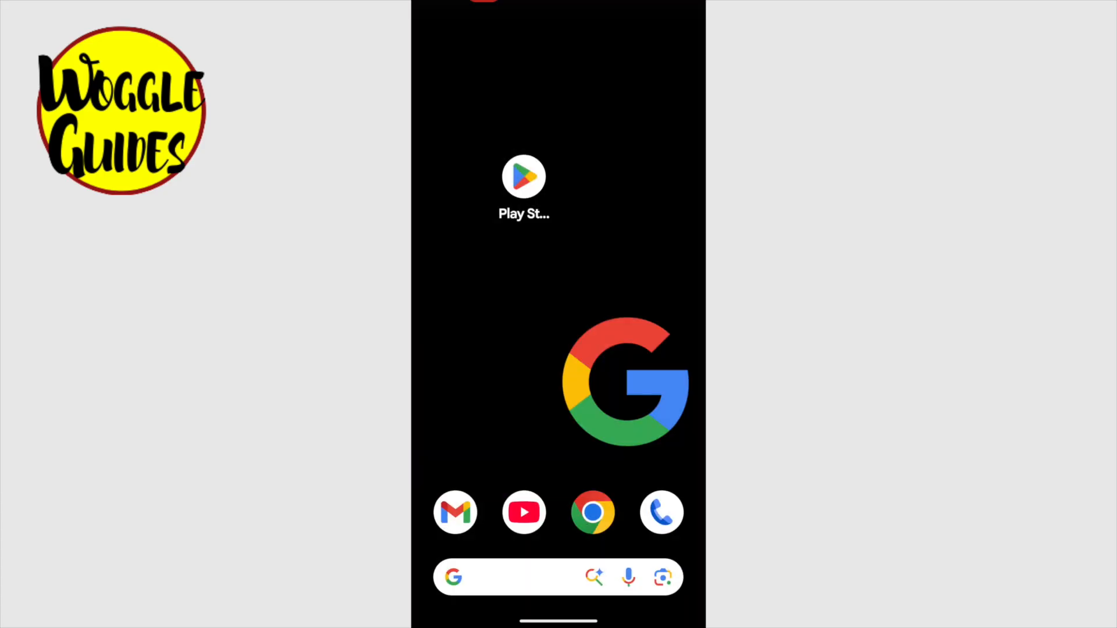
click(523, 177)
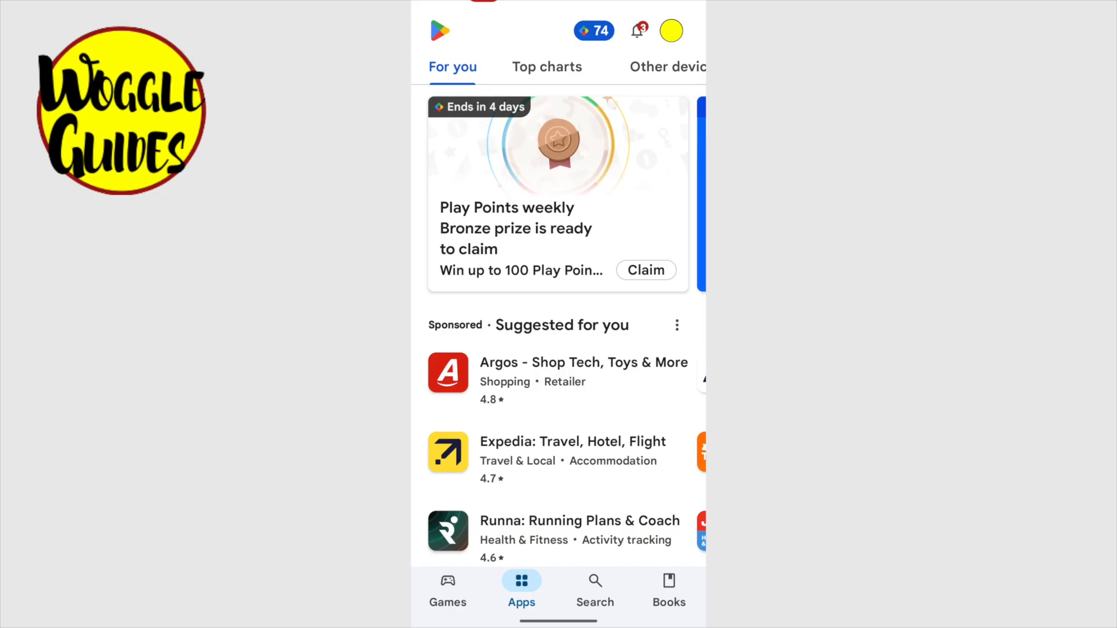
Go to the Play Store's Search section and activate the search field.
click(595, 588)
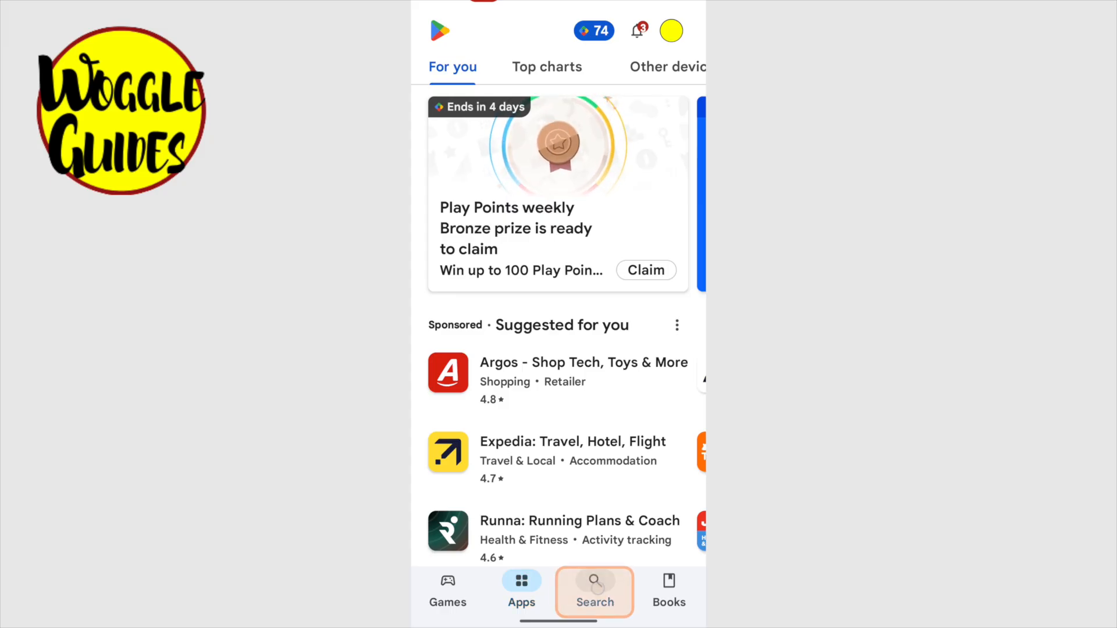
click(594, 591)
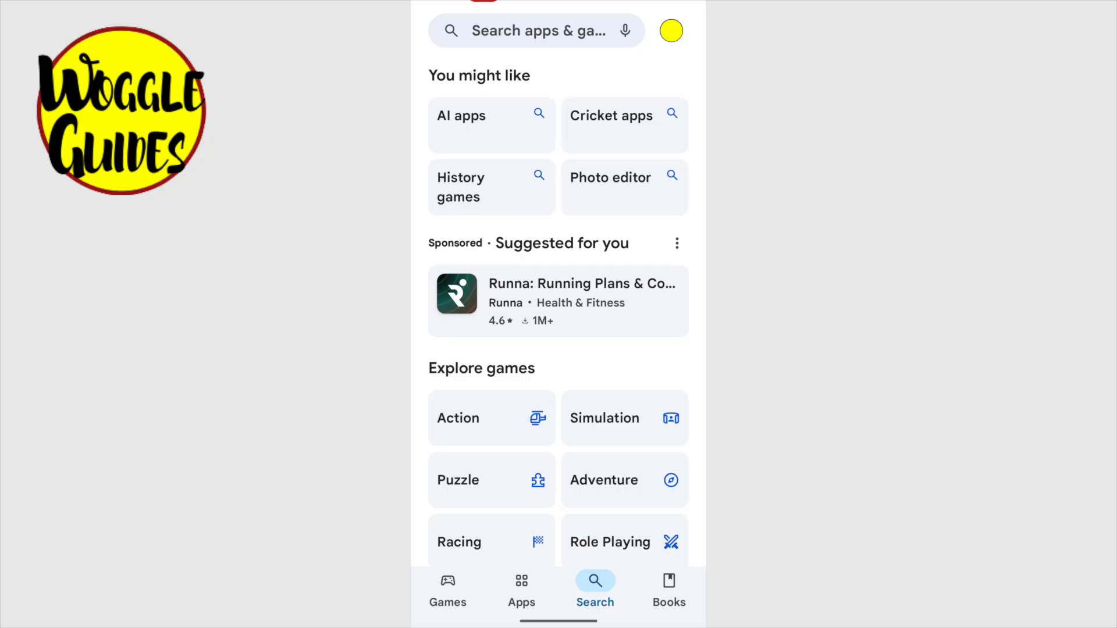
click(536, 30)
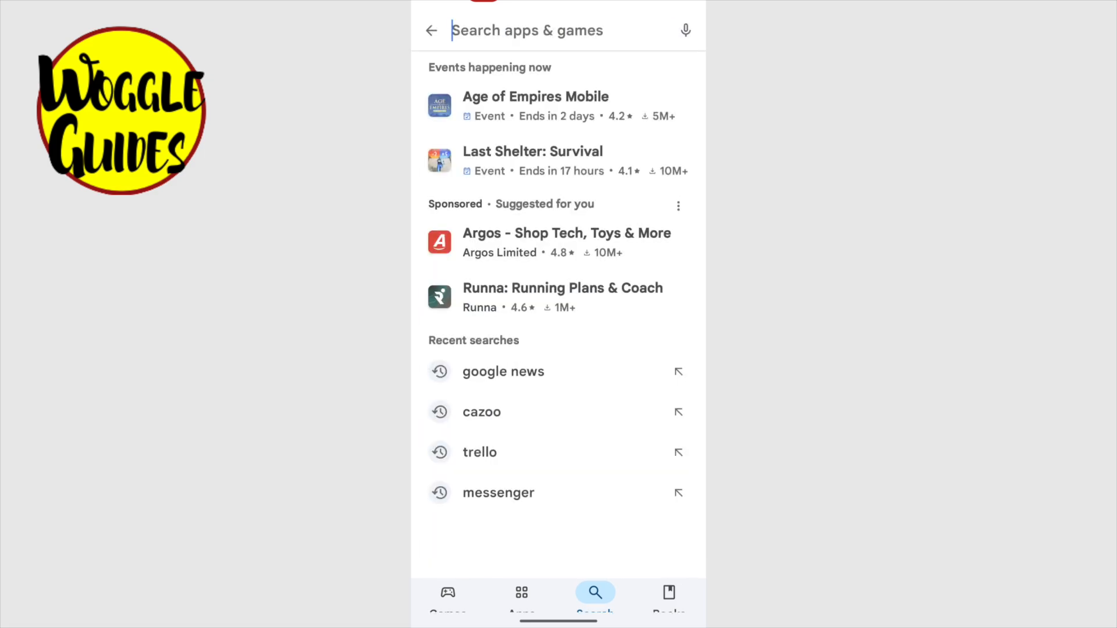
Enter 'goog' and pick the 'google news' suggestion as the search query.
click(555, 29)
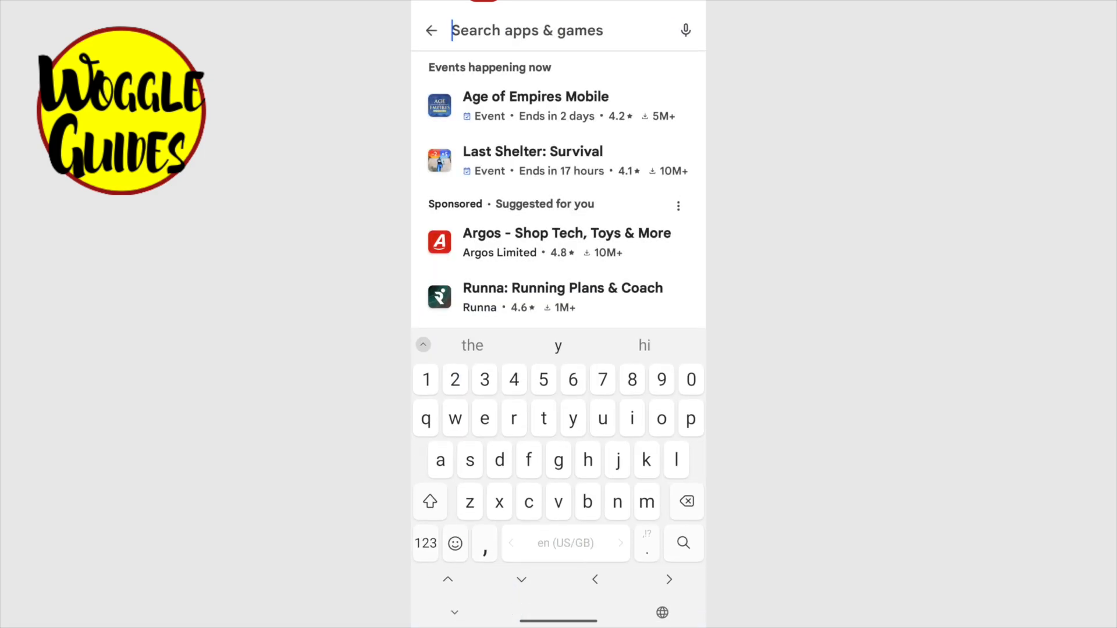
text(goog)
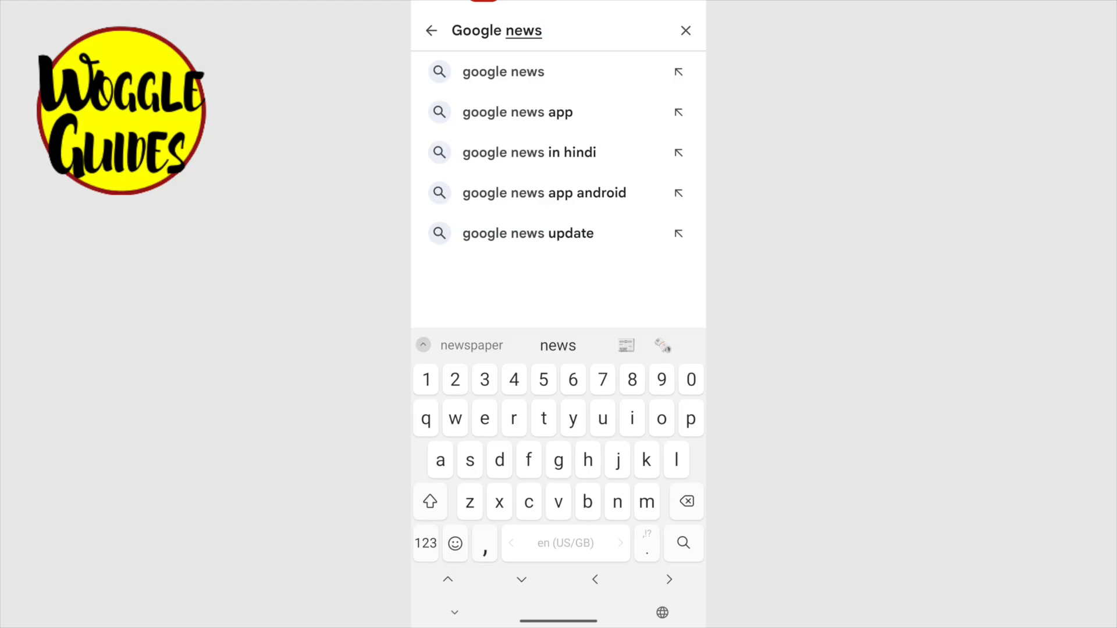
click(503, 71)
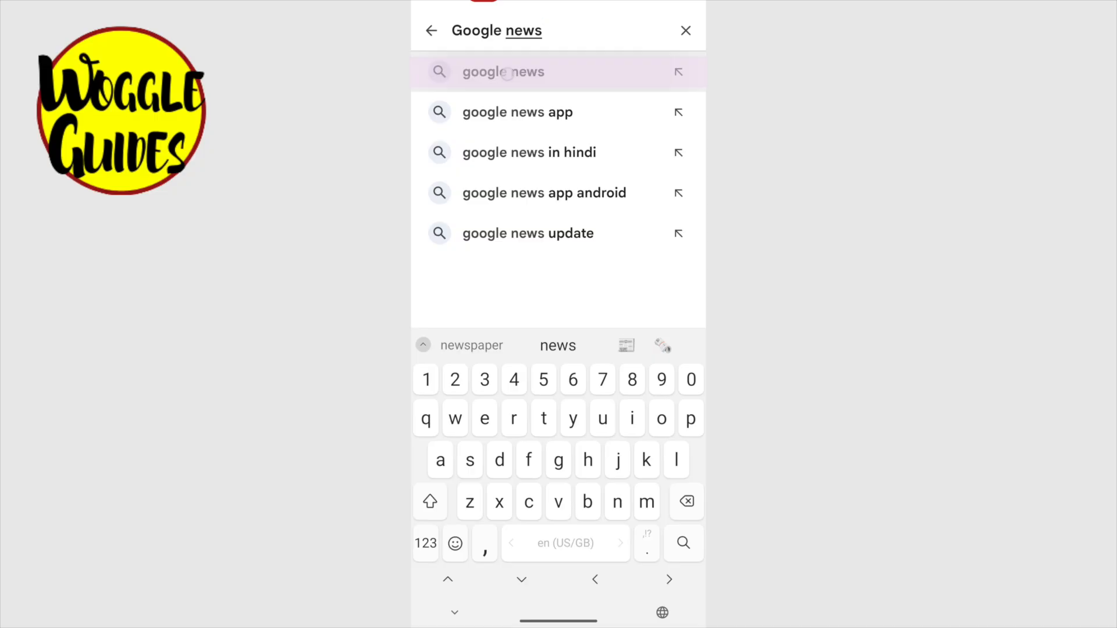
Run the google news search and scroll to the Google News app by Google LLC.
click(503, 72)
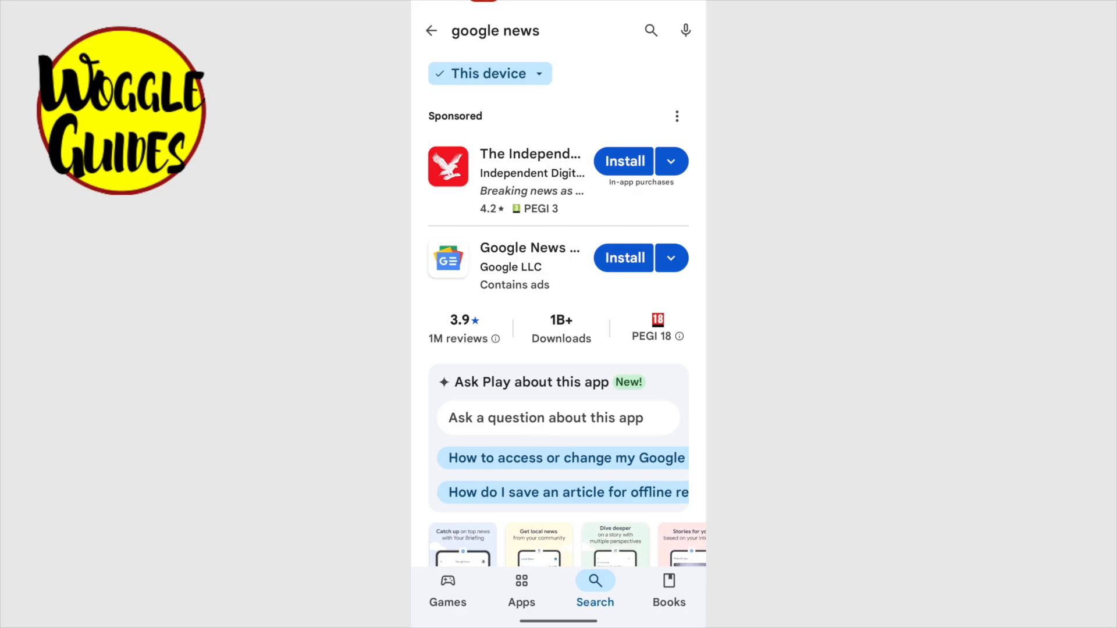
scroll(down, 3)
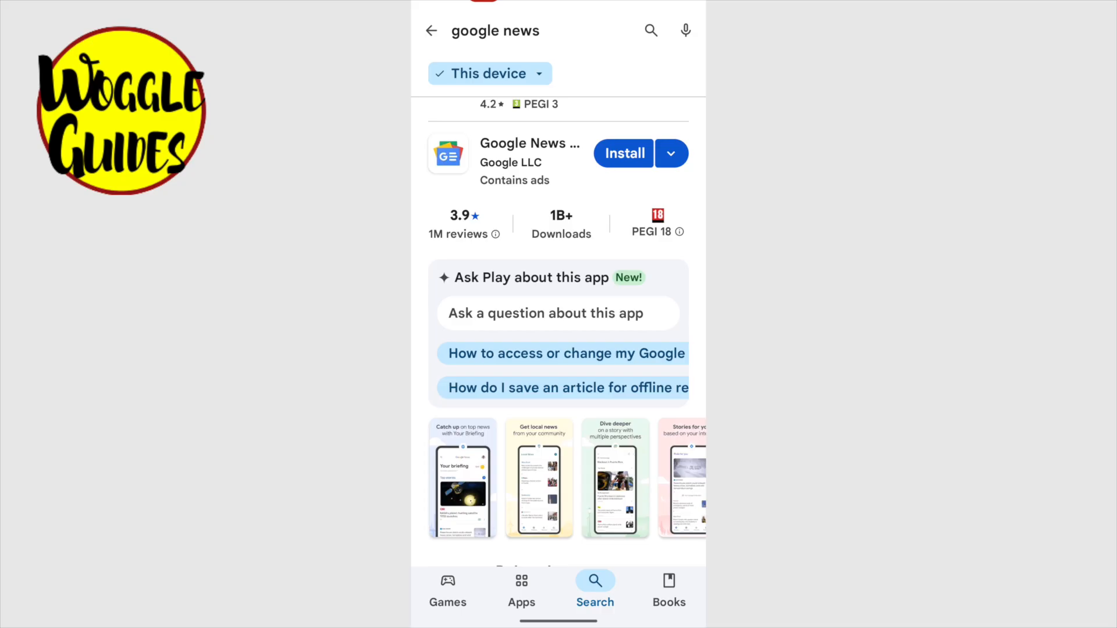
Install the Google News app and wait for the download to finish.
click(623, 153)
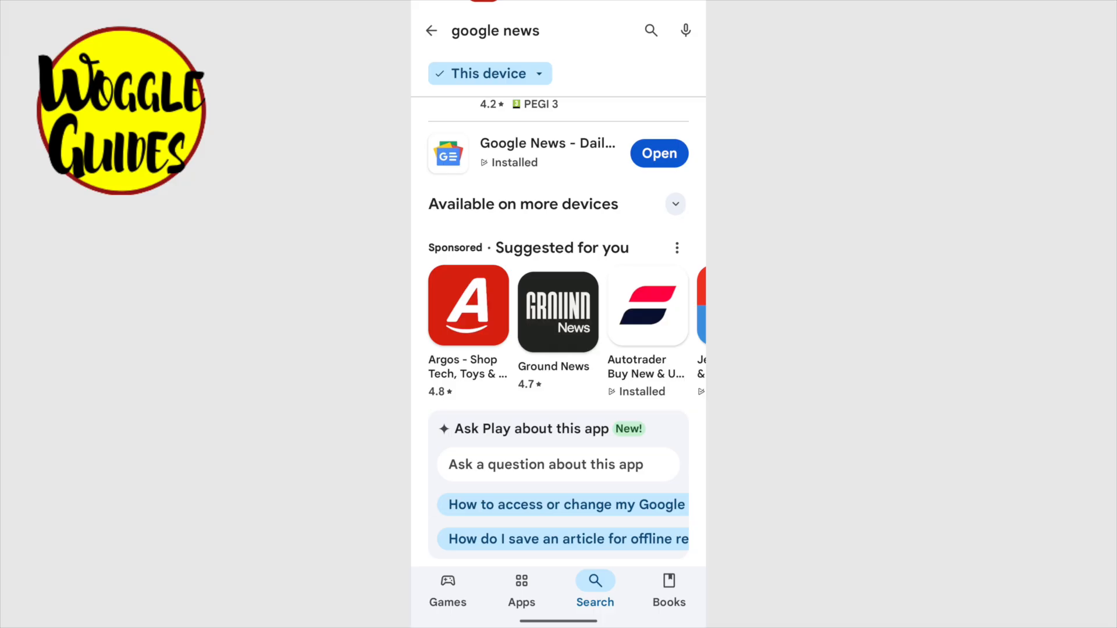
Launch the newly installed Google News and allow it to send notifications.
click(657, 153)
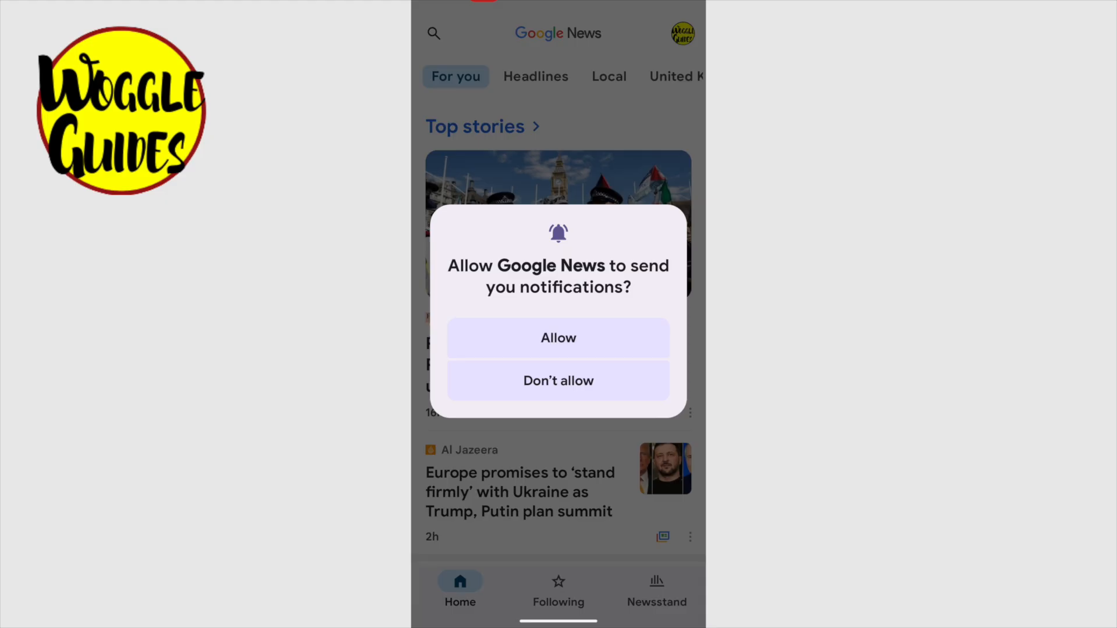
click(557, 337)
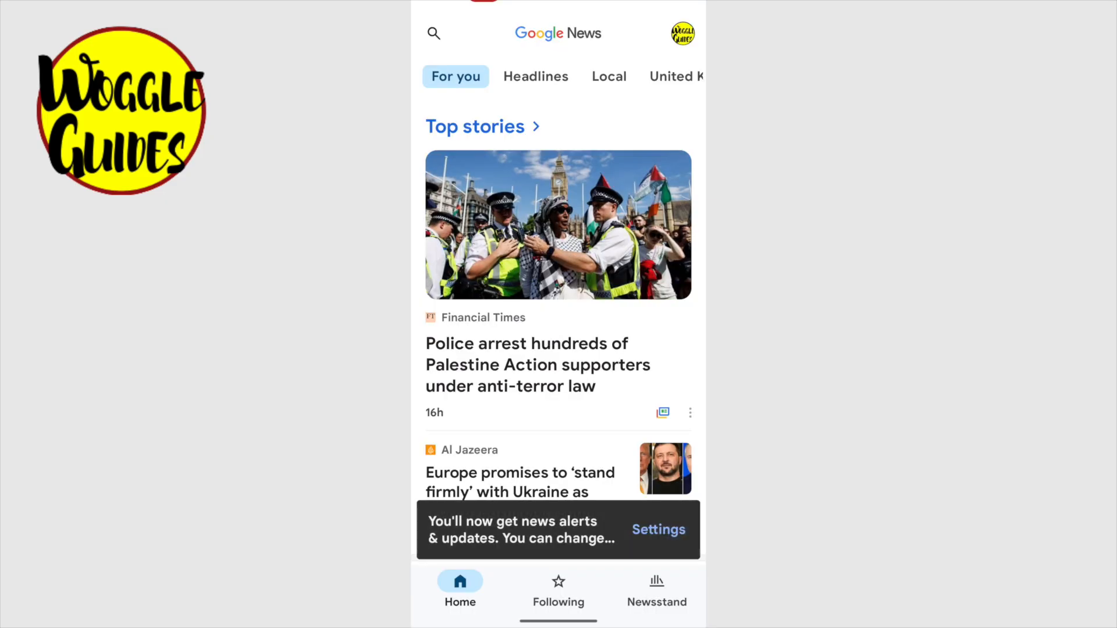